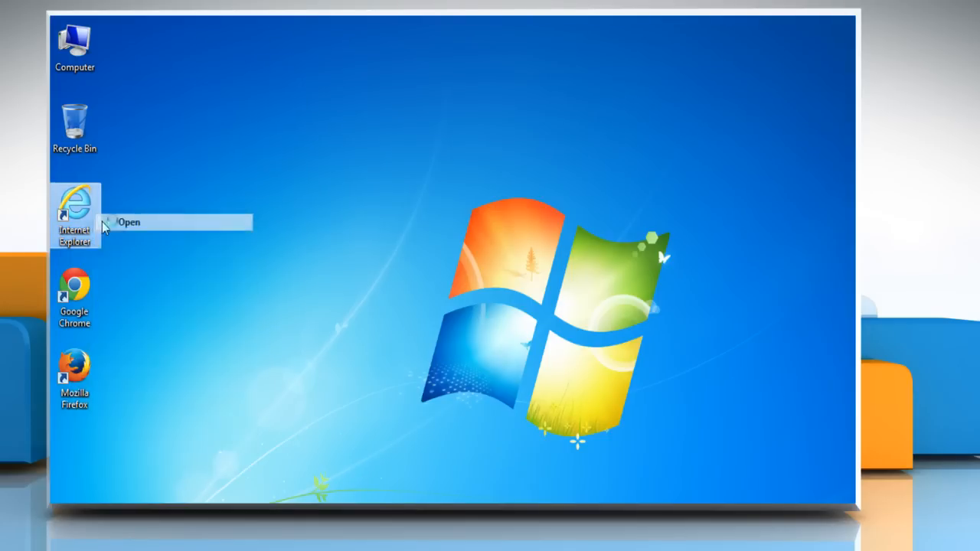
Launch Internet Explorer onto the Google home page and bring up the Tools menu.
left_click(129, 222)
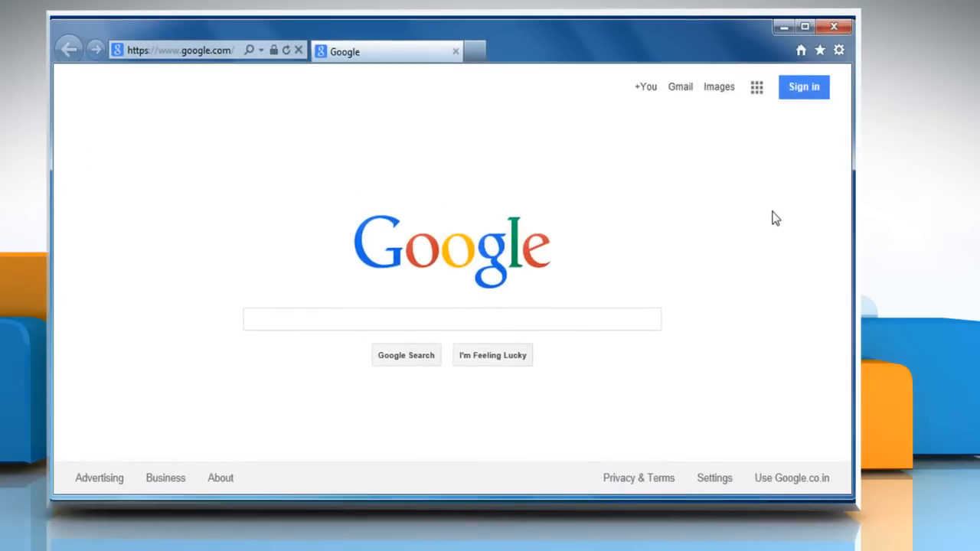
mouse_move(775, 220)
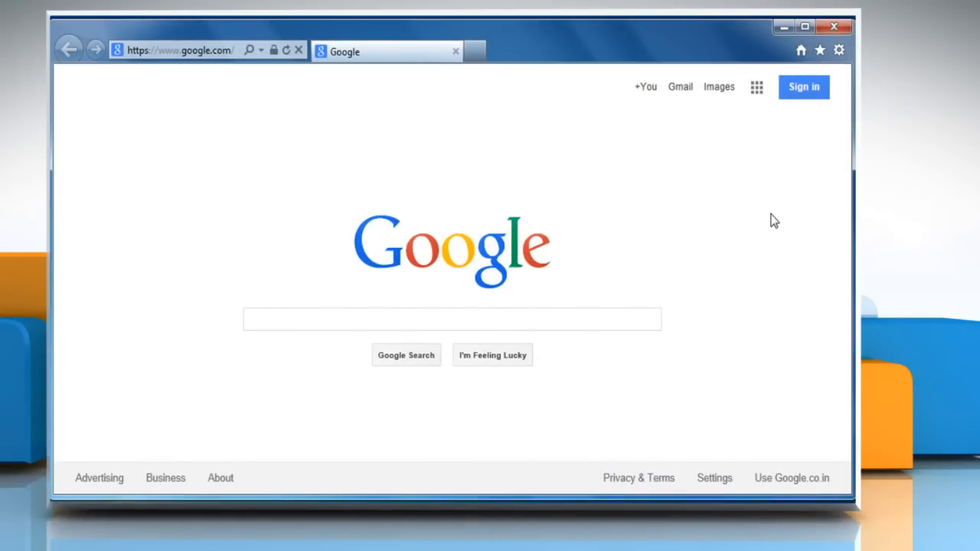
mouse_move(840, 49)
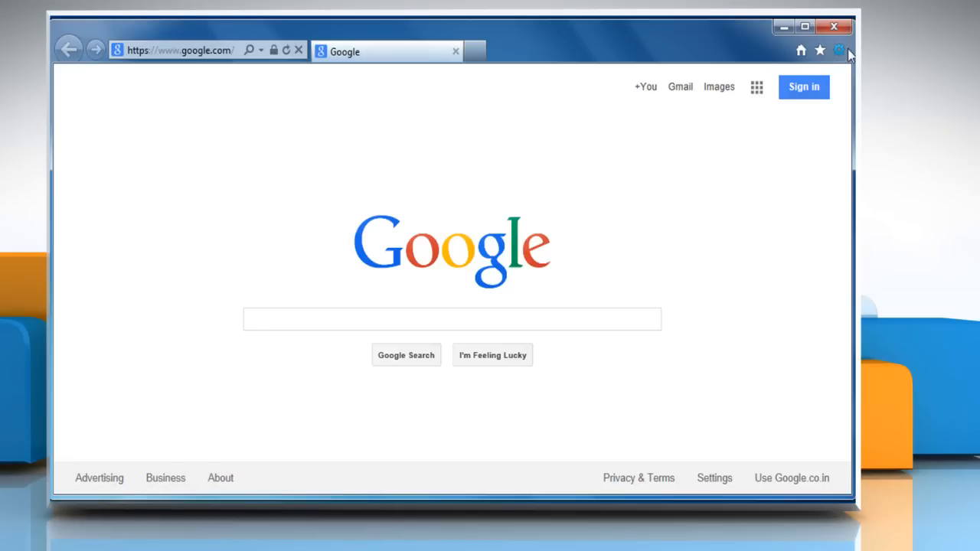
left_click(839, 51)
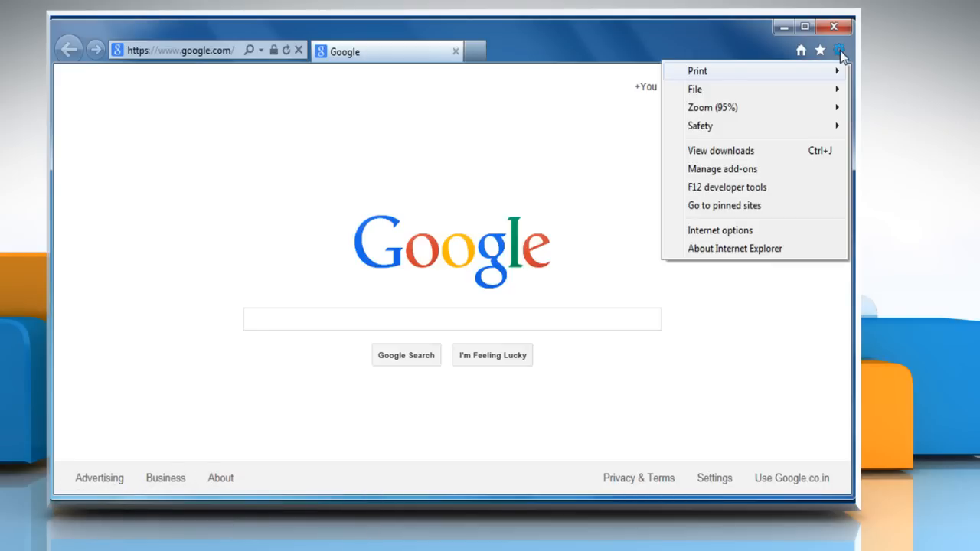
mouse_move(772, 230)
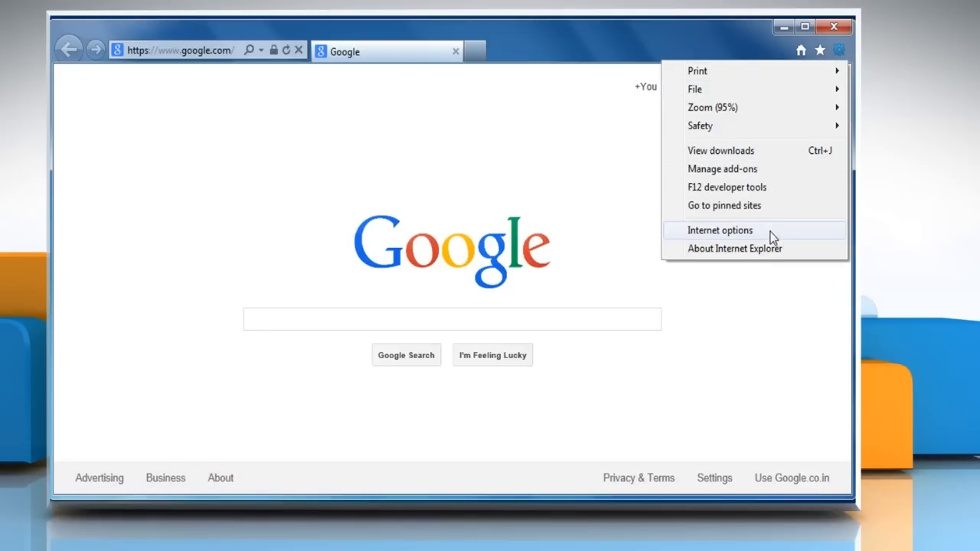
Delete temporary files, cookies, history, form data and passwords via Internet Options, then return to Google.
left_click(720, 230)
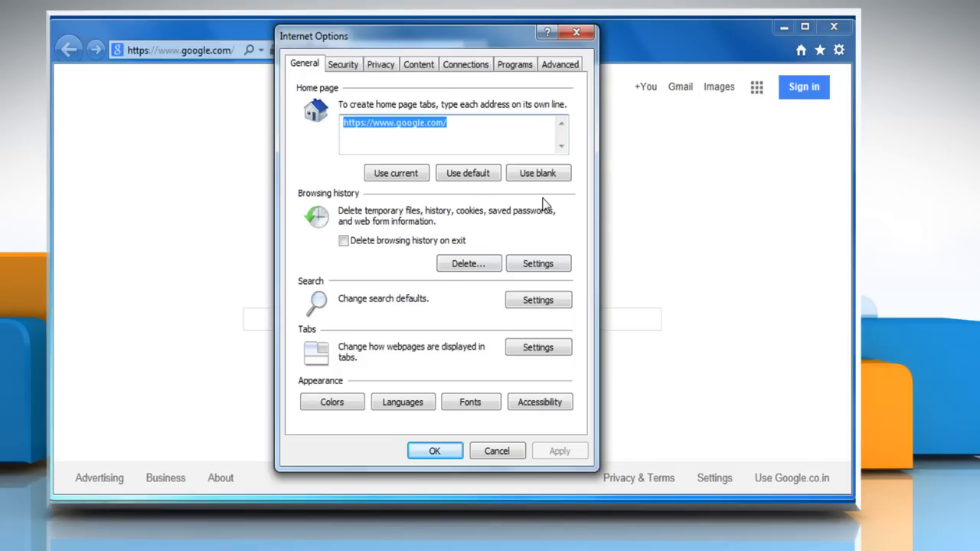
mouse_move(484, 263)
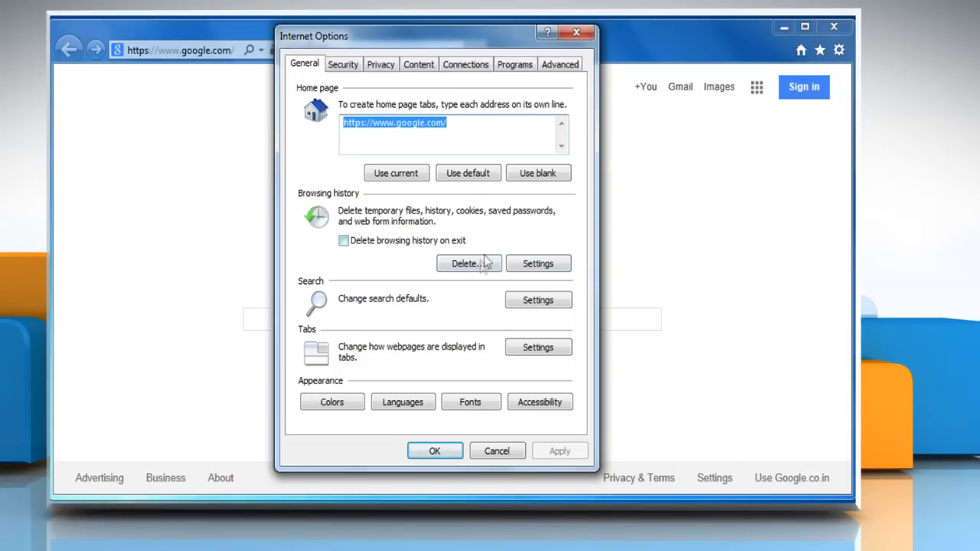
left_click(466, 264)
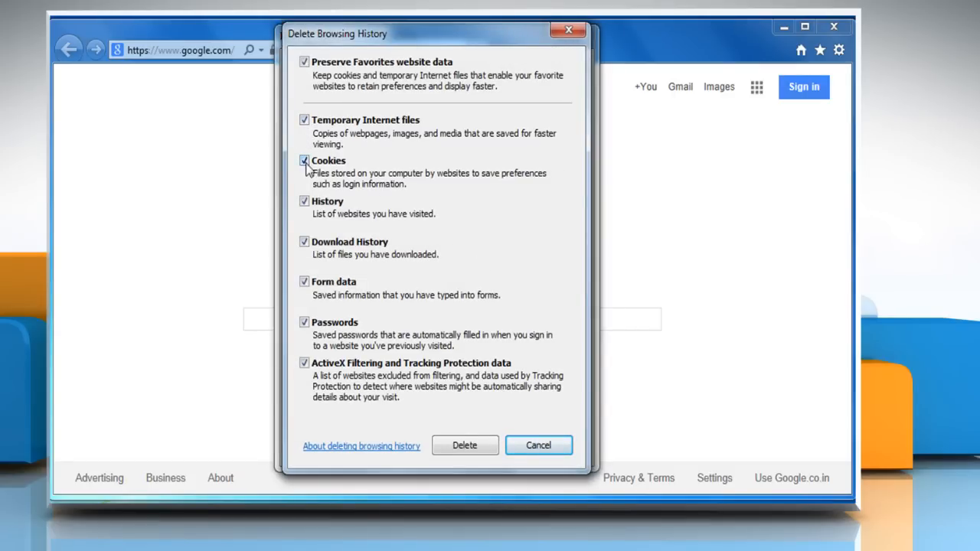
mouse_move(466, 444)
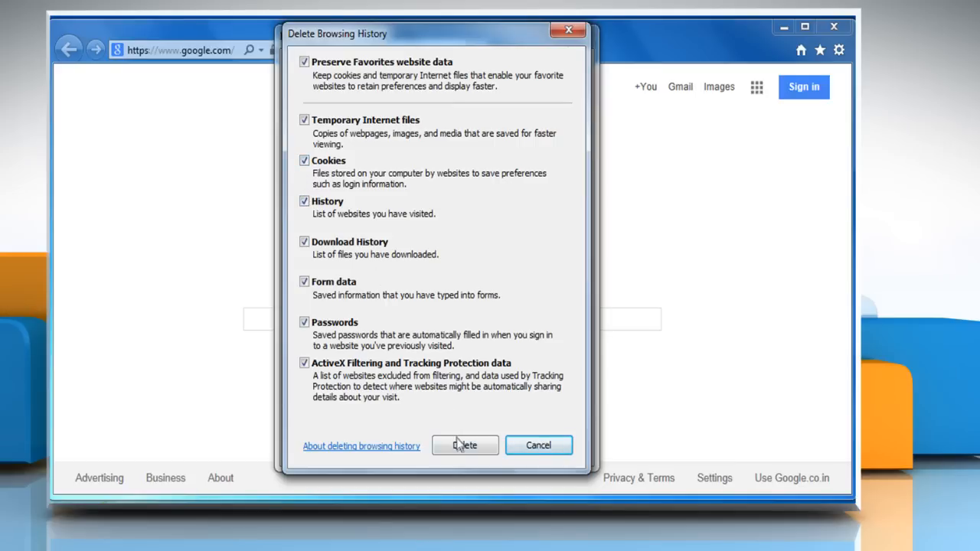
left_click(464, 445)
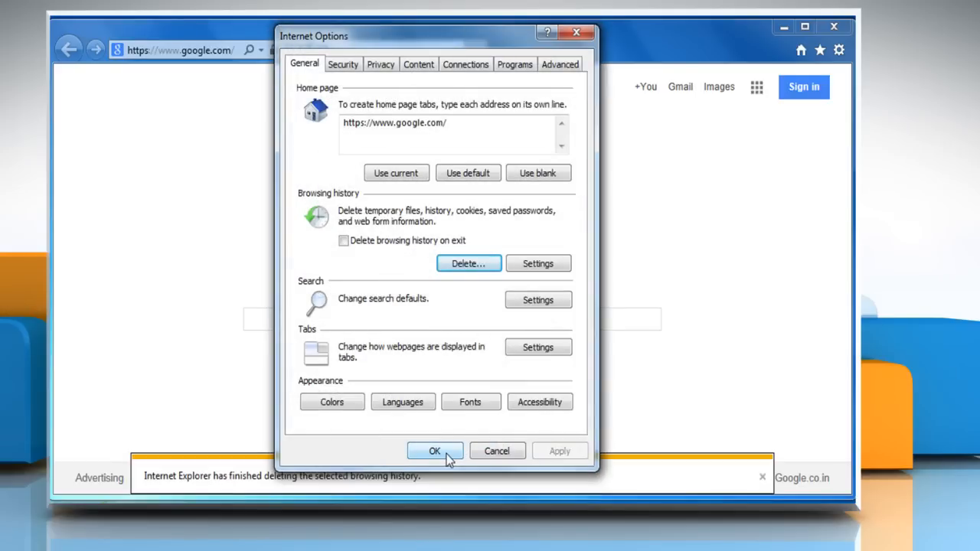
left_click(435, 450)
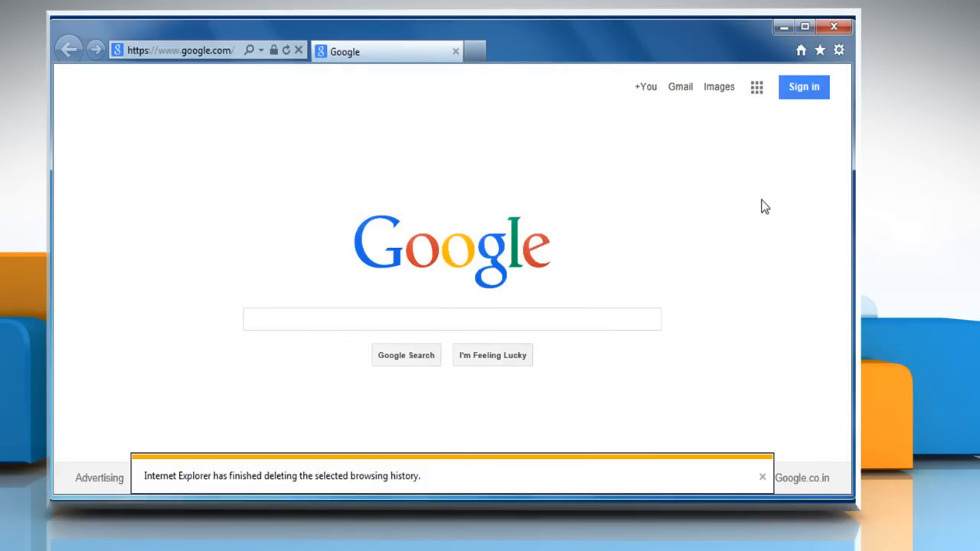
mouse_move(835, 63)
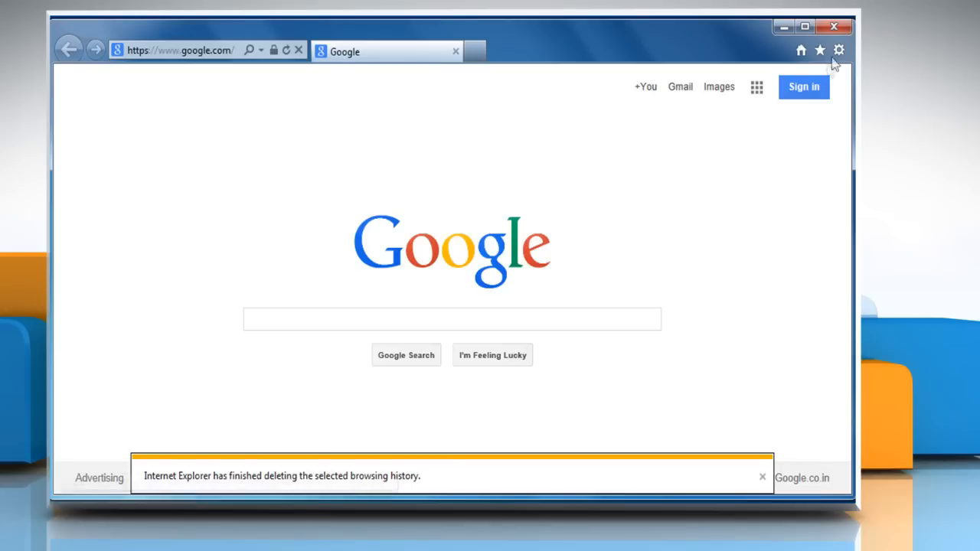
Reopen Internet Options on the Security settings for the Internet zone.
left_click(839, 49)
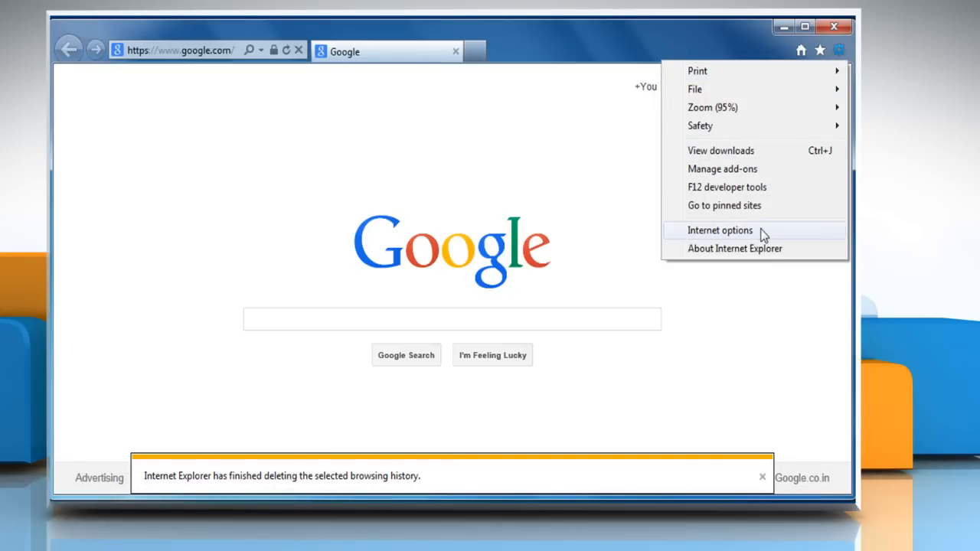
left_click(720, 230)
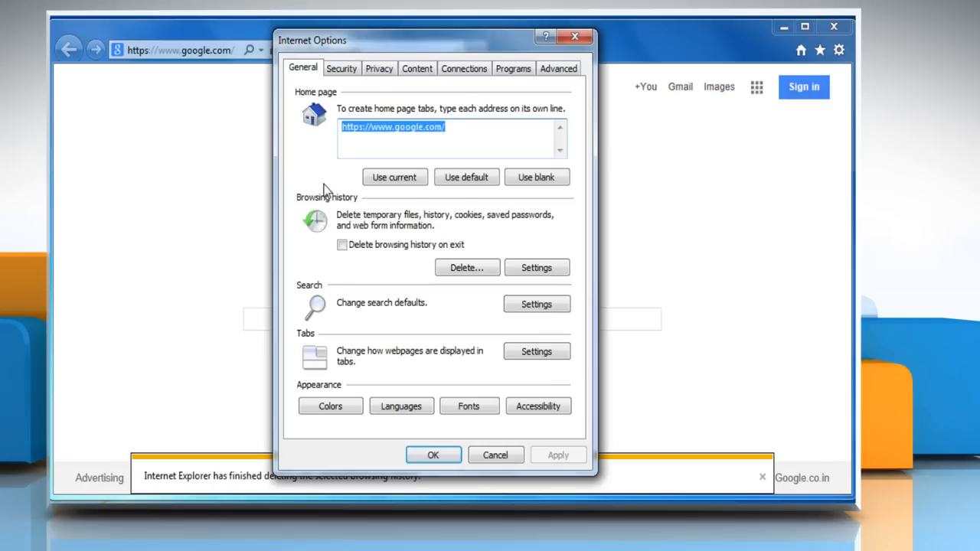
left_click(341, 68)
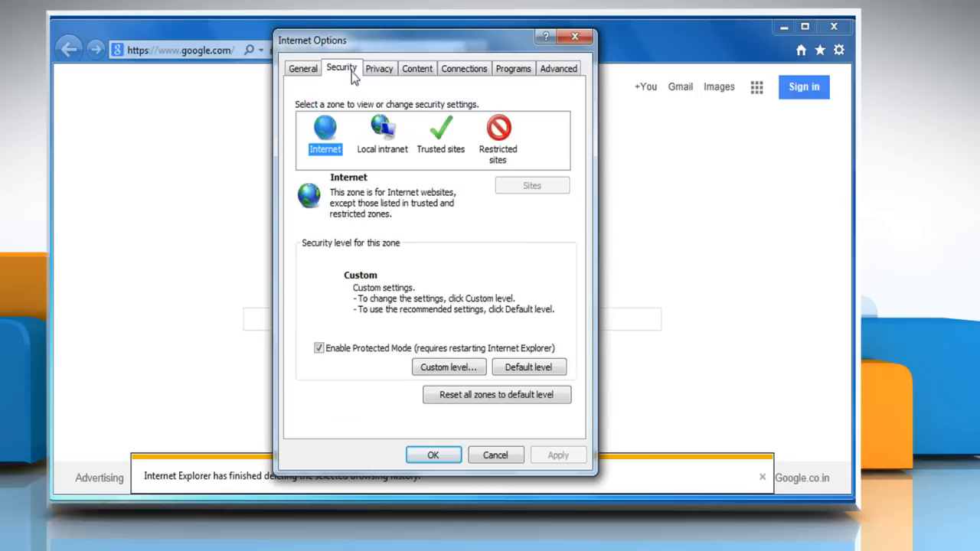
mouse_move(328, 137)
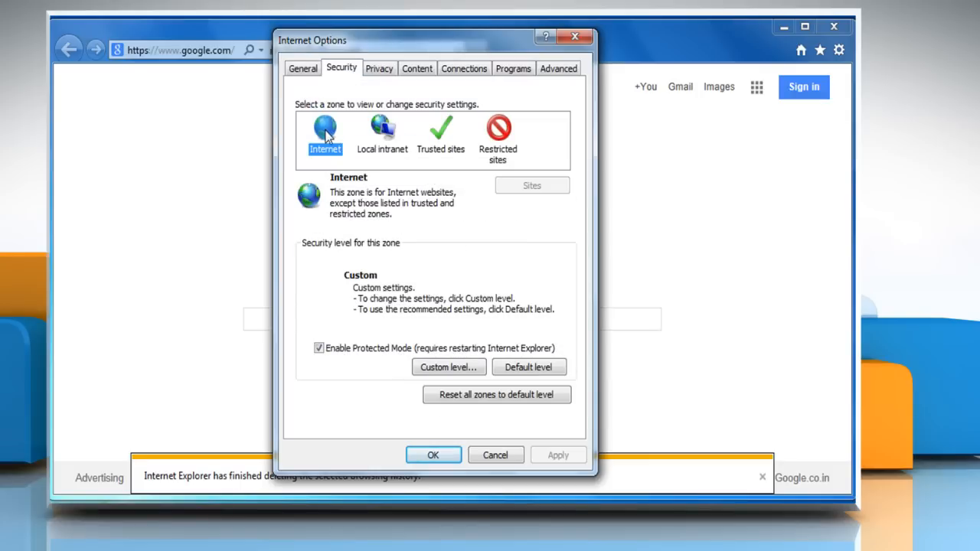
mouse_move(406, 328)
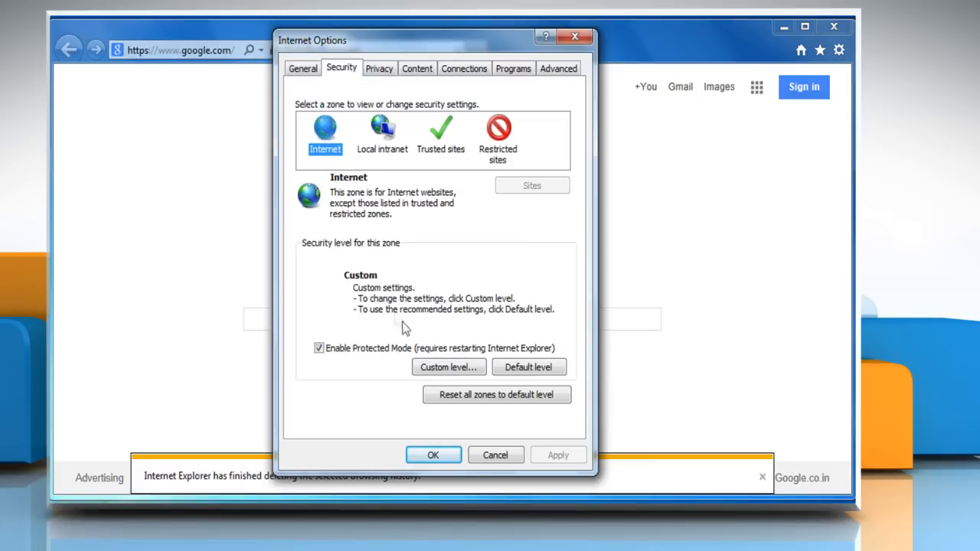
In the zone's custom settings, enable Active scripting and Scripting of Java applets.
left_click(449, 368)
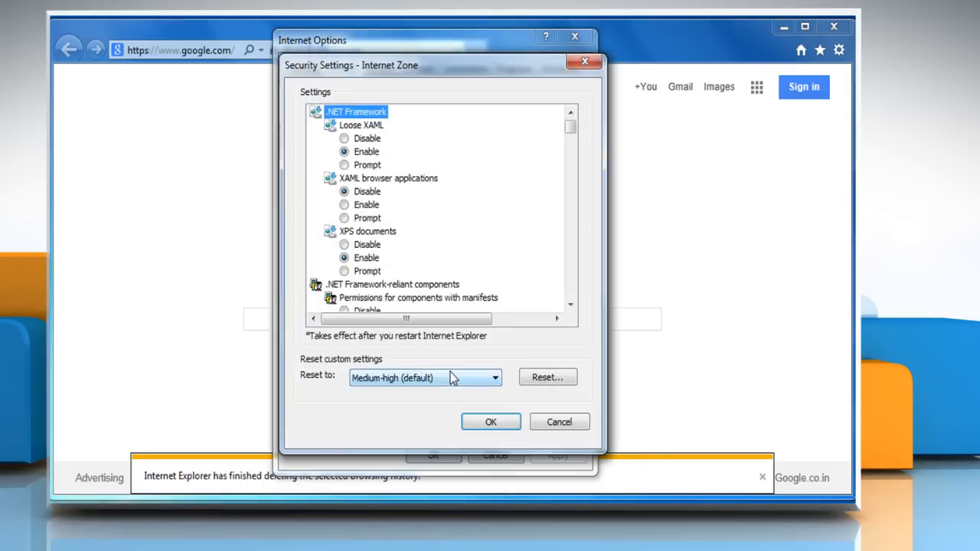
scroll("down", 3)
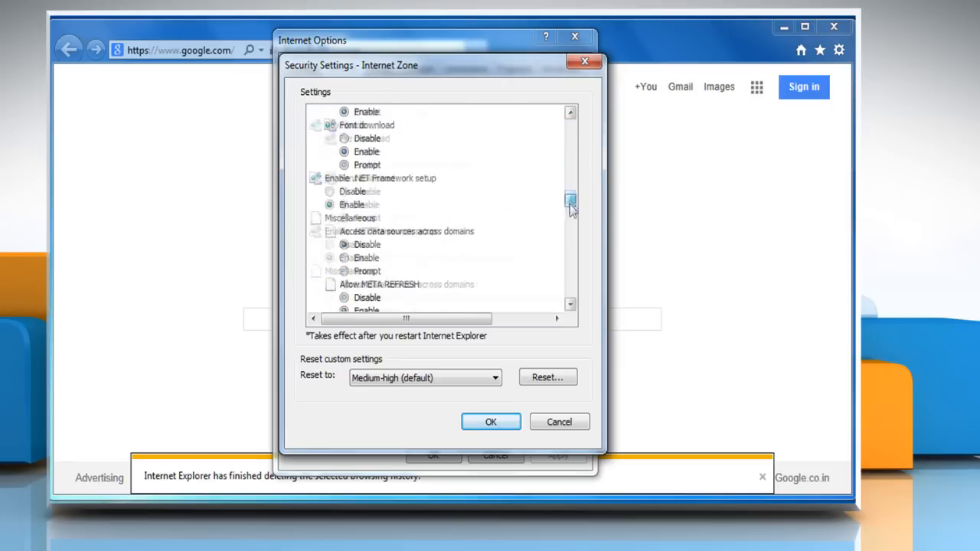
scroll("down", 3)
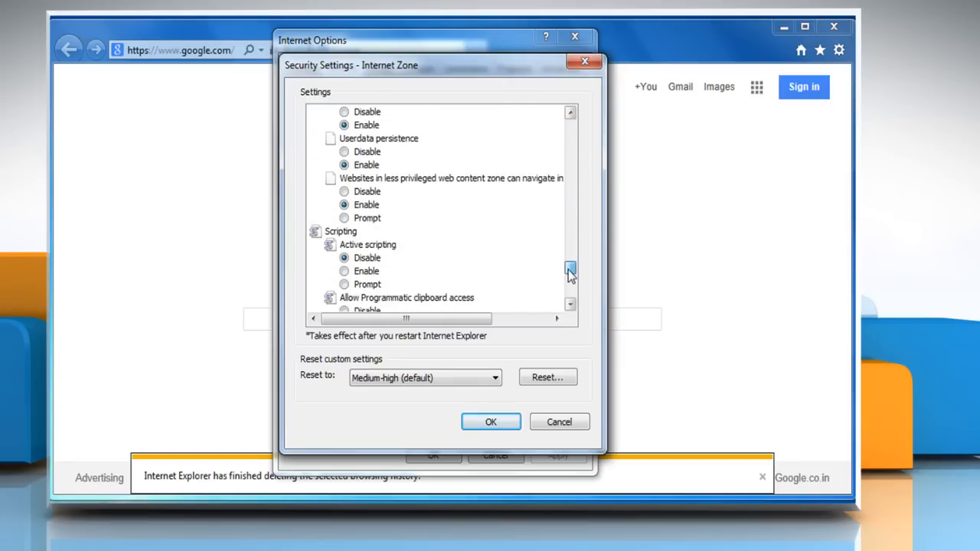
scroll("down", 3)
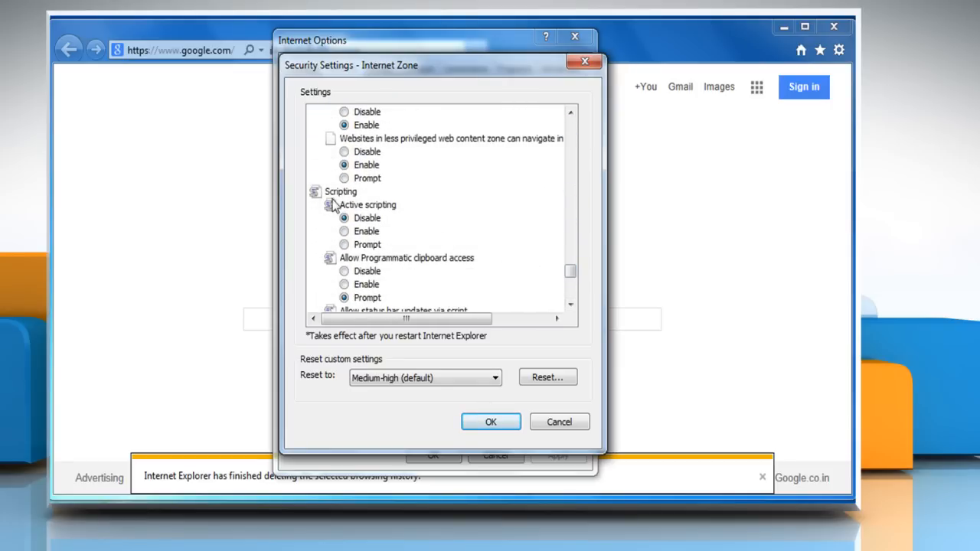
mouse_move(420, 218)
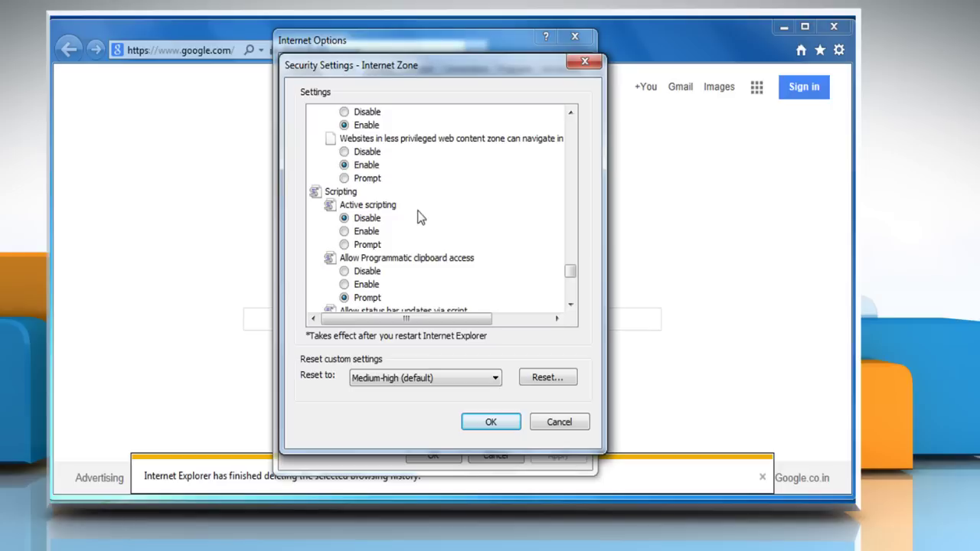
left_click(343, 231)
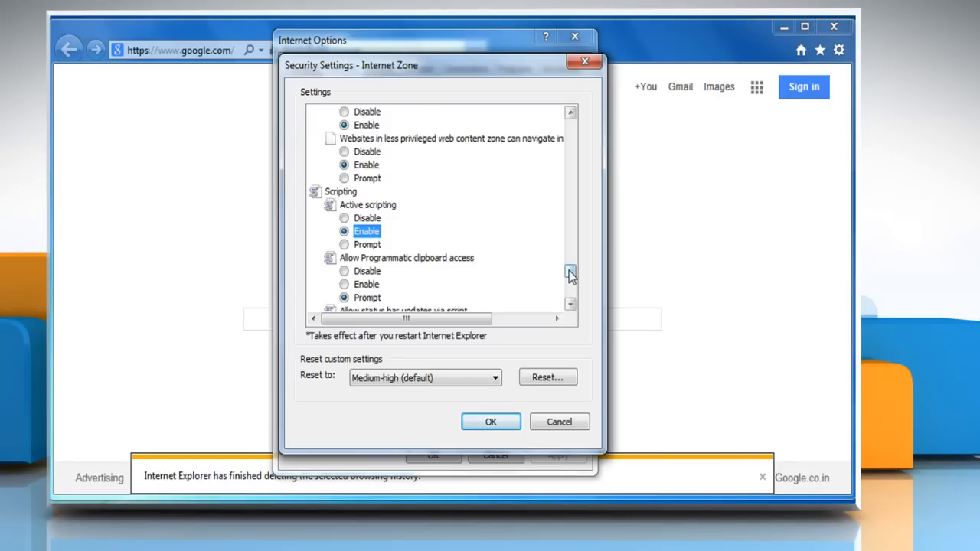
left_click(569, 282)
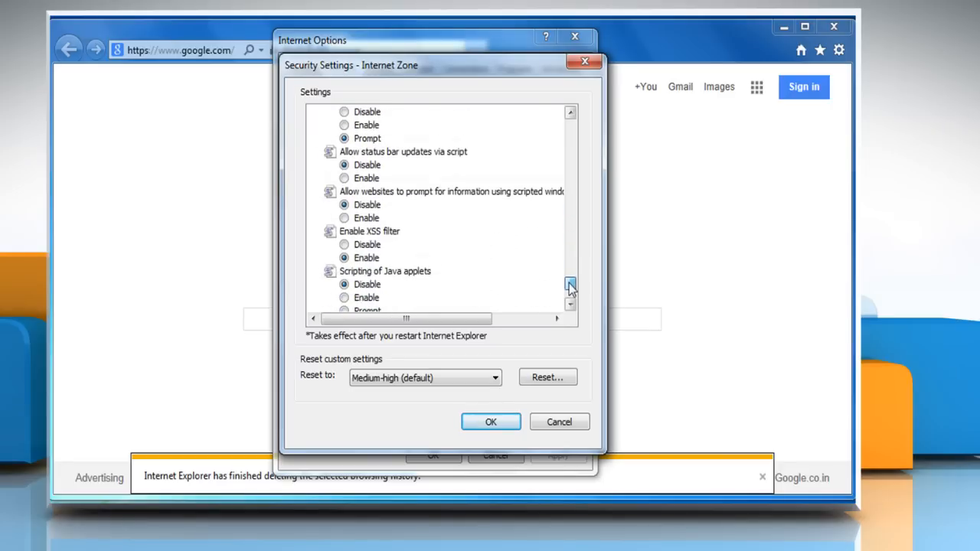
left_click(570, 291)
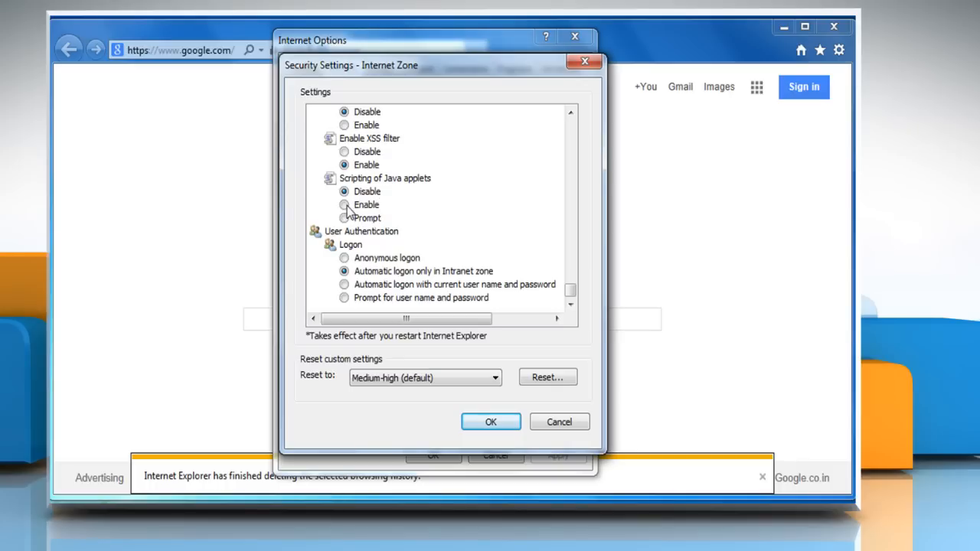
left_click(495, 377)
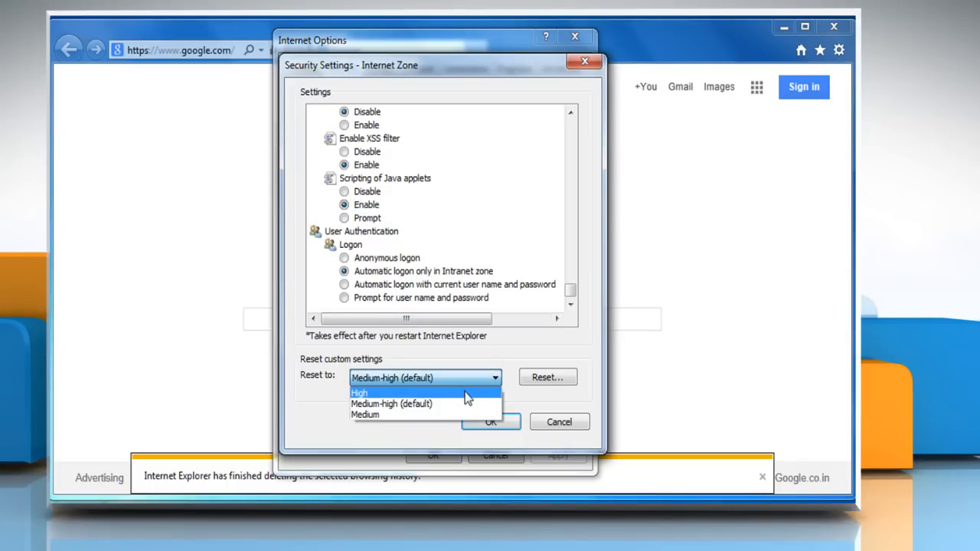
Reset the Internet zone level to Medium and confirm the security change.
left_click(364, 414)
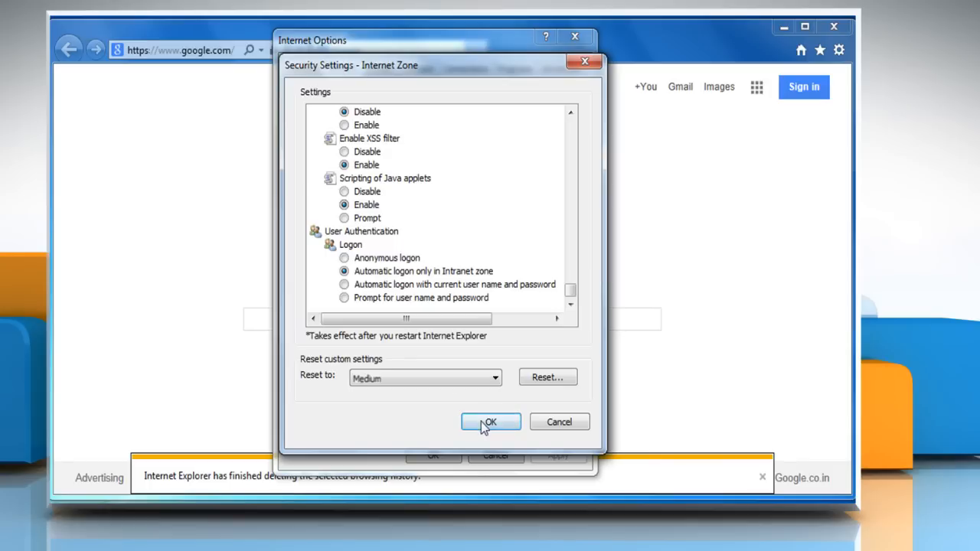
left_click(490, 423)
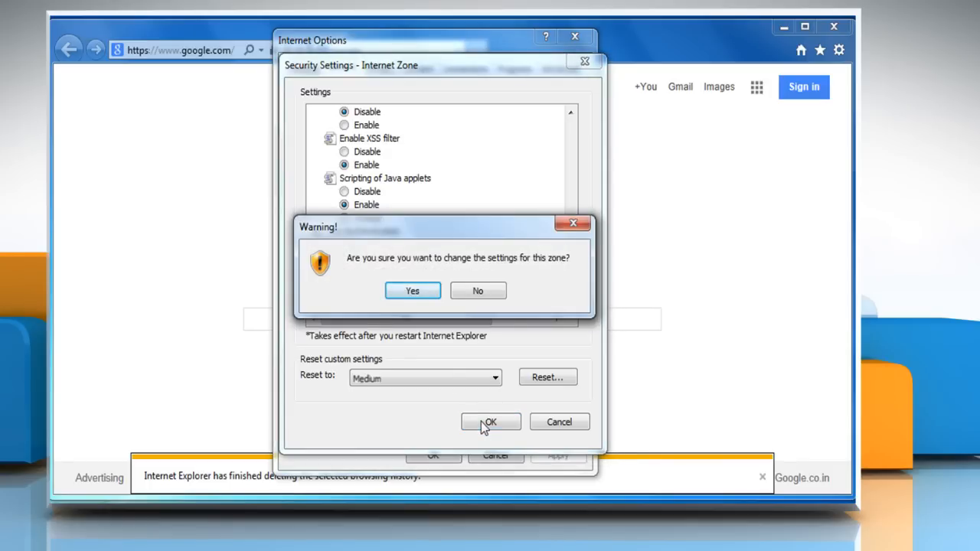
left_click(412, 291)
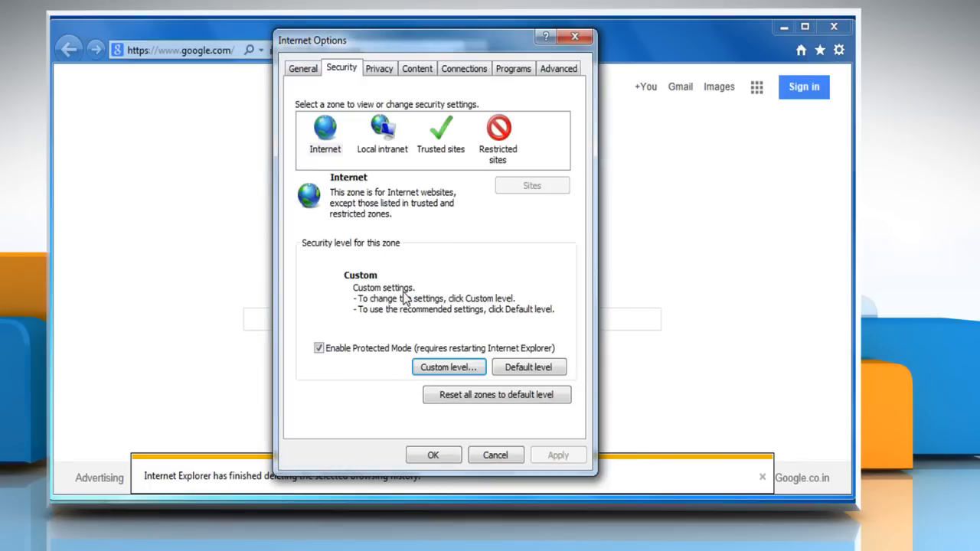
Accept the Internet Options changes and close the browser to the desktop.
left_click(432, 455)
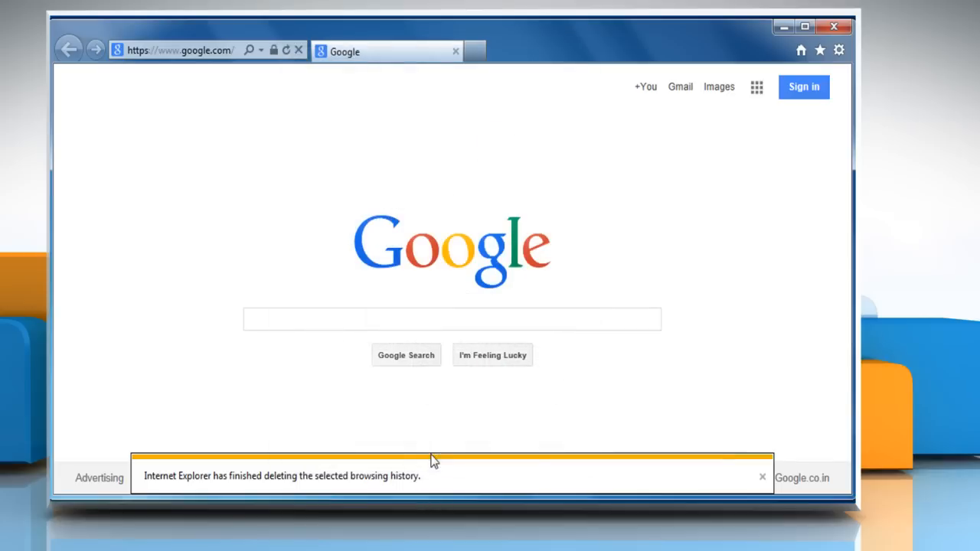
mouse_move(718, 209)
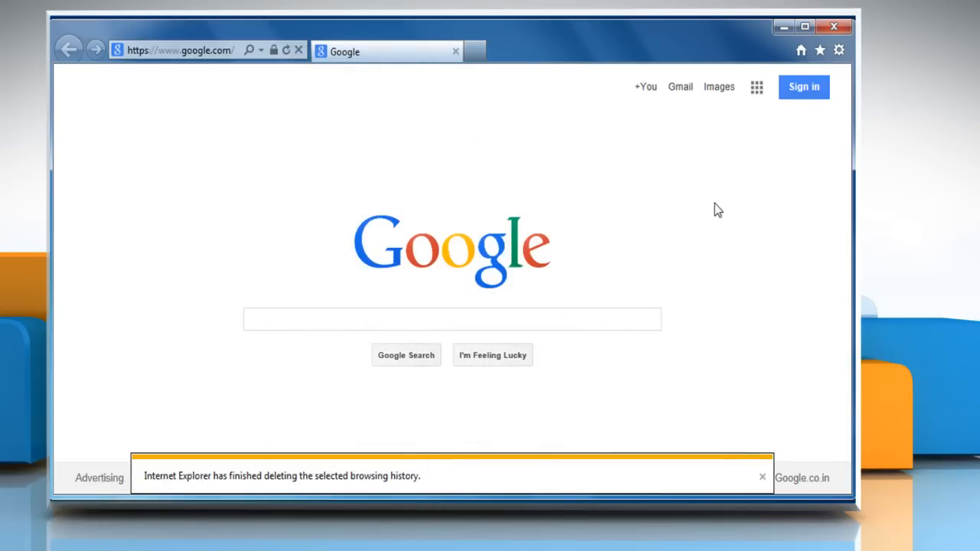
left_click(833, 27)
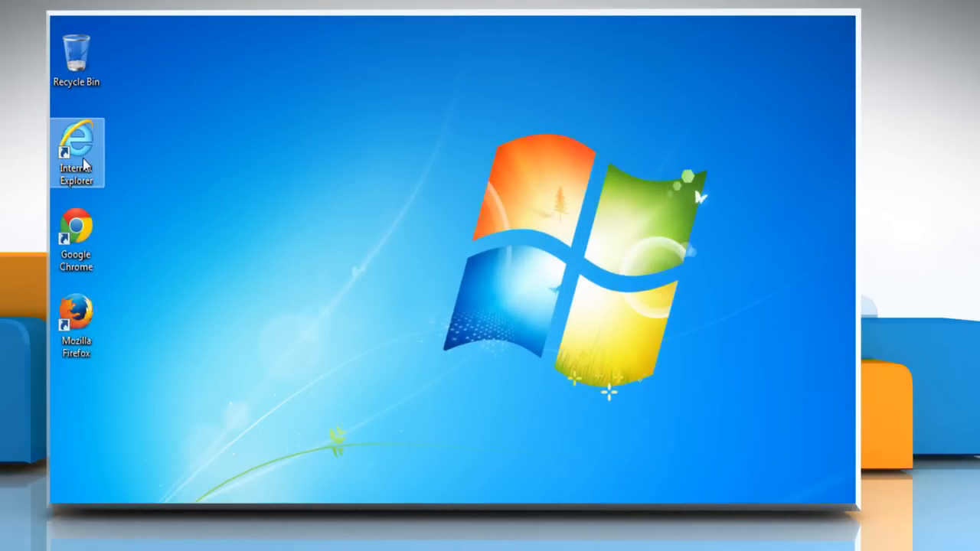
Relaunch Internet Explorer and sign in to AOL so the AOL Mail inbox loads.
double_click(76, 146)
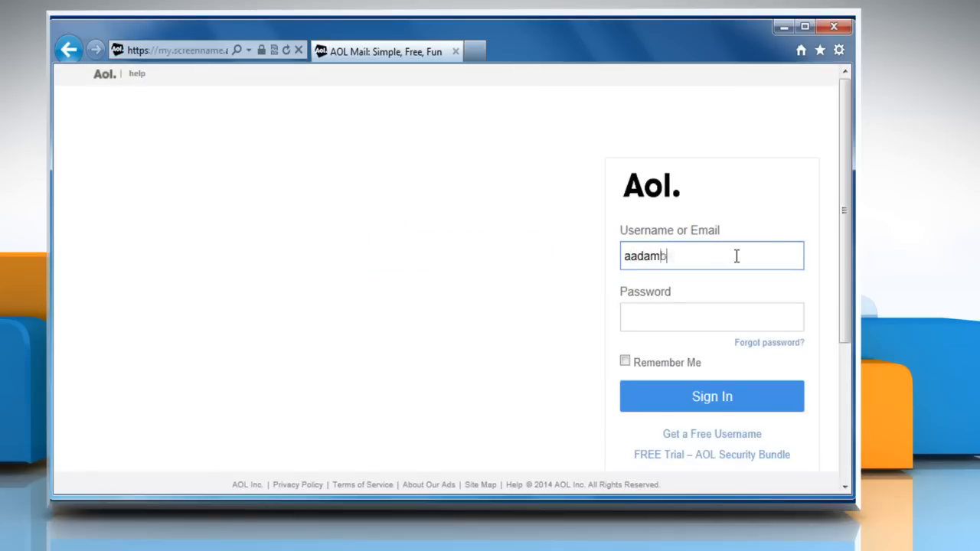
left_click(711, 395)
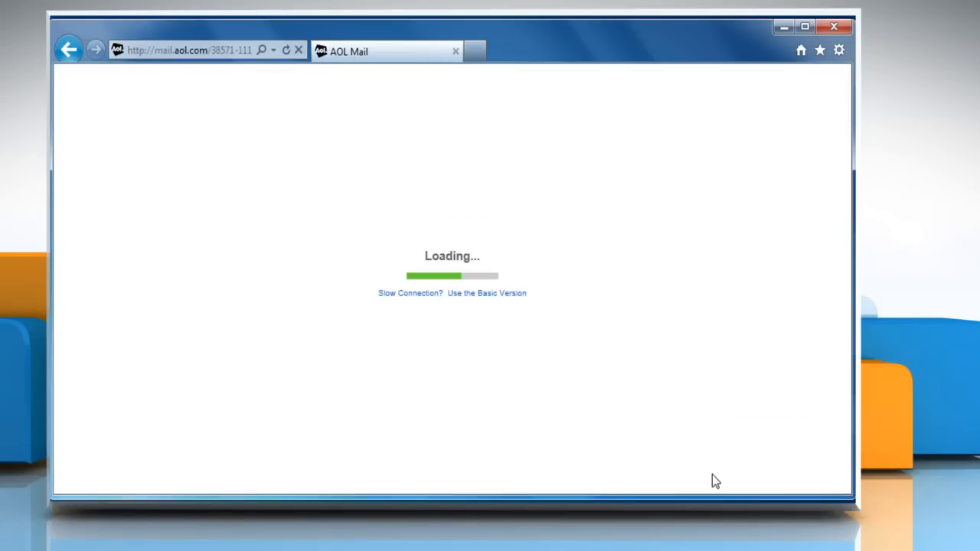